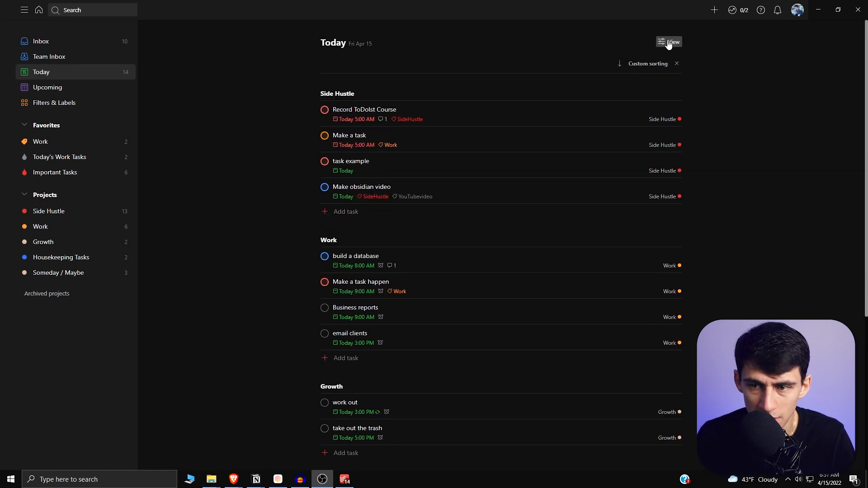
# Visit the Work label, the Today's Work Tasks filter, then the Side Hustle project from the sidebar.
pyautogui.click(669, 41)
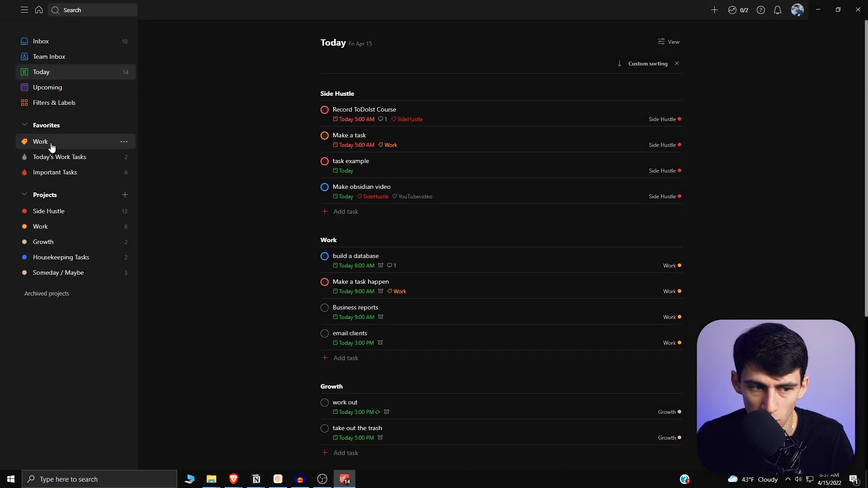
pyautogui.click(40, 142)
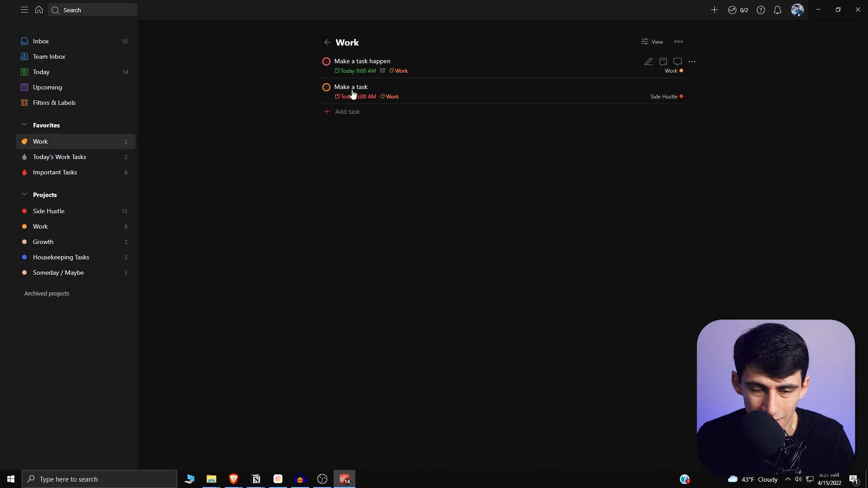
pyautogui.click(59, 158)
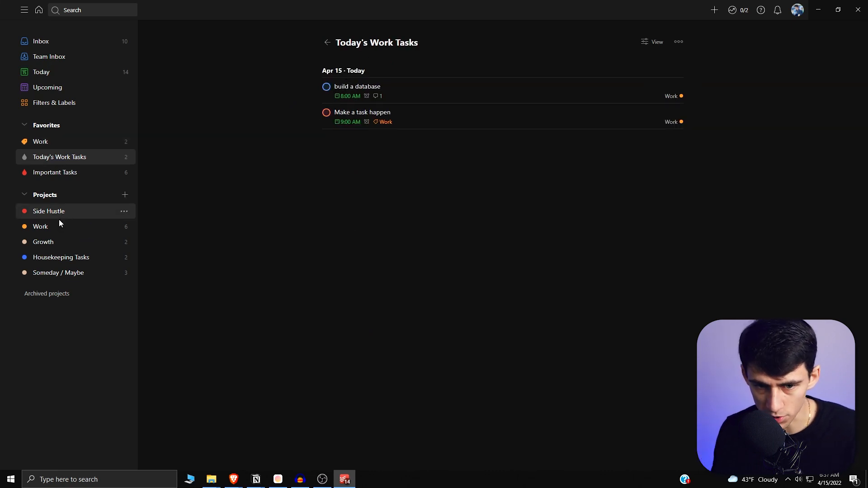
pyautogui.click(49, 211)
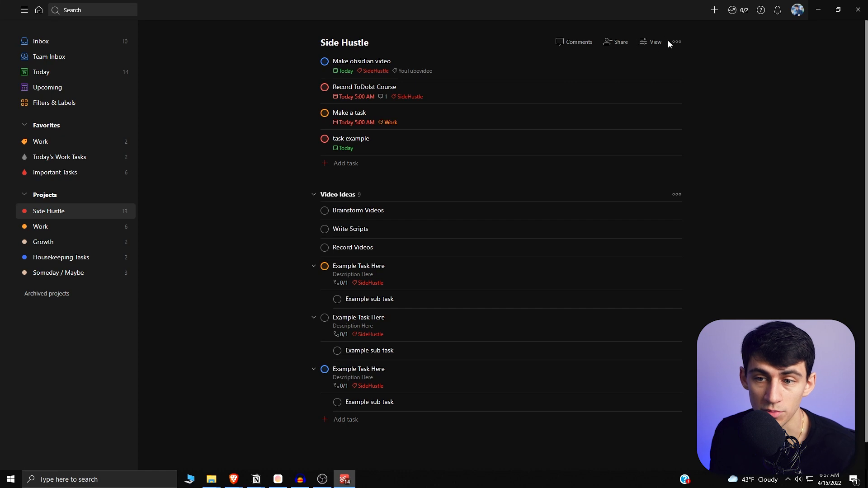
# Sort the Side Hustle project's tasks by priority from its view settings.
pyautogui.click(676, 42)
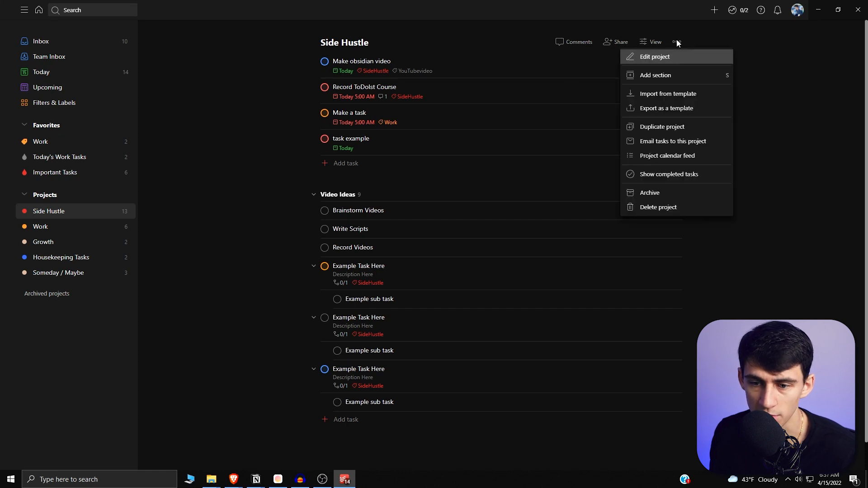
pyautogui.click(652, 42)
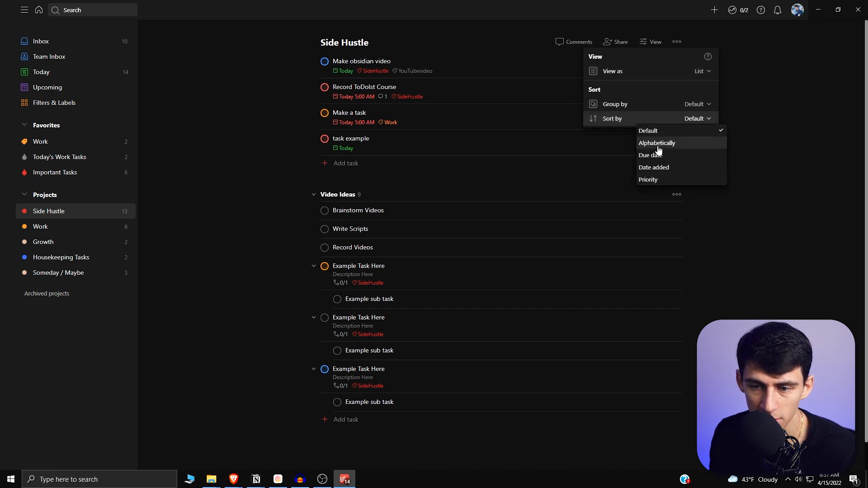
pyautogui.click(647, 179)
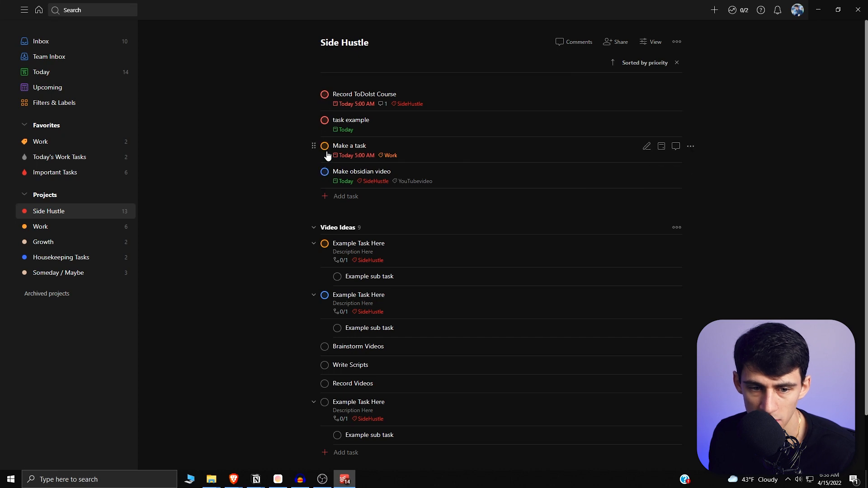
# Add a task 'task p4' to Side Hustle, then clear the priority sort back to default order.
pyautogui.click(346, 196)
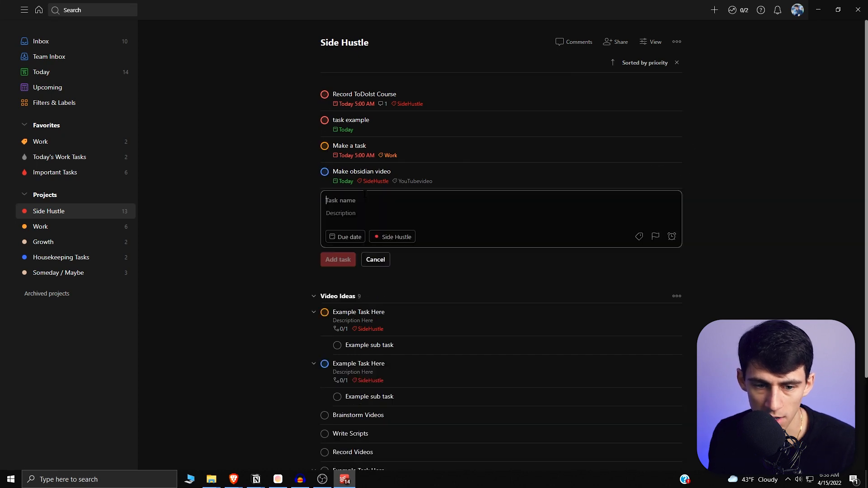
pyautogui.write('task p4')
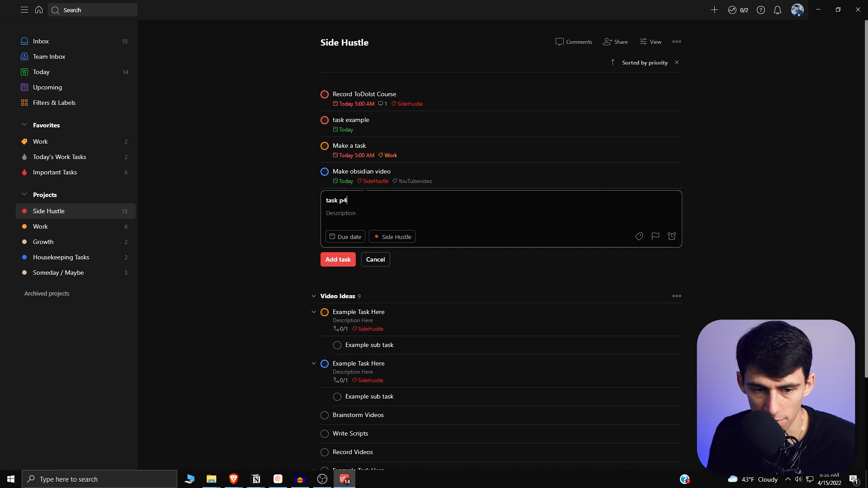
pyautogui.click(337, 260)
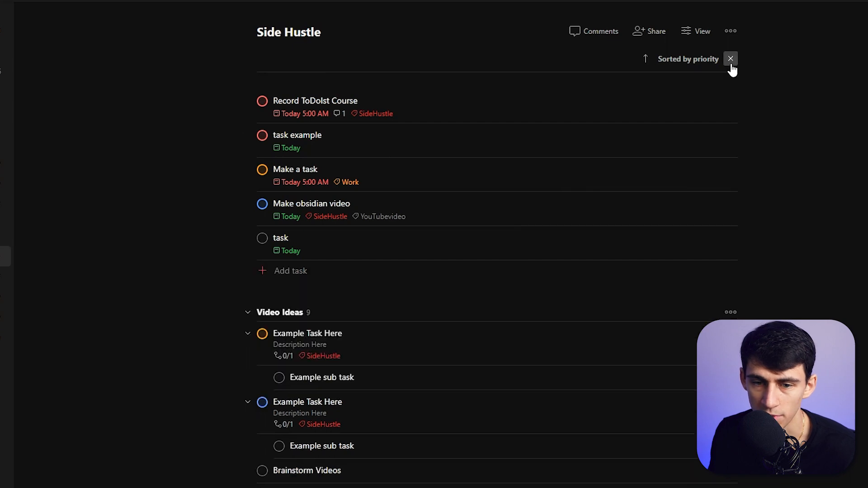
pyautogui.click(730, 59)
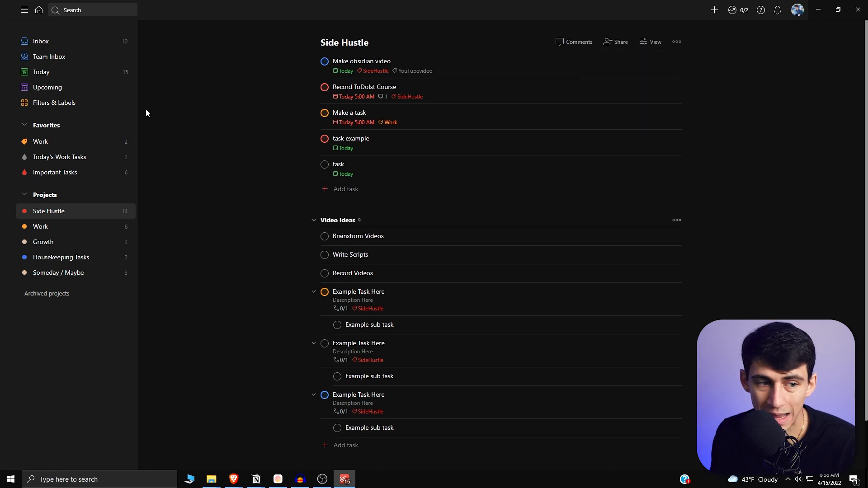
pyautogui.moveTo(41, 72)
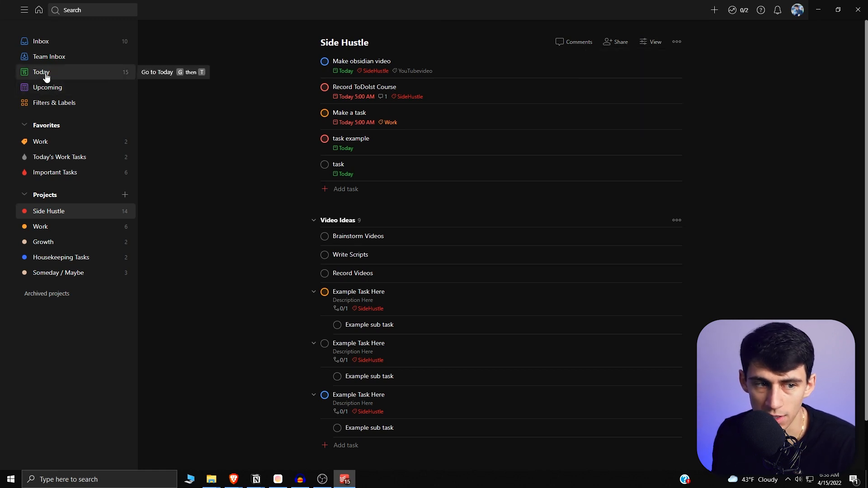
# In Today, clear the 5:00 AM time from 'Make a task' so it is due today without a time.
pyautogui.click(40, 73)
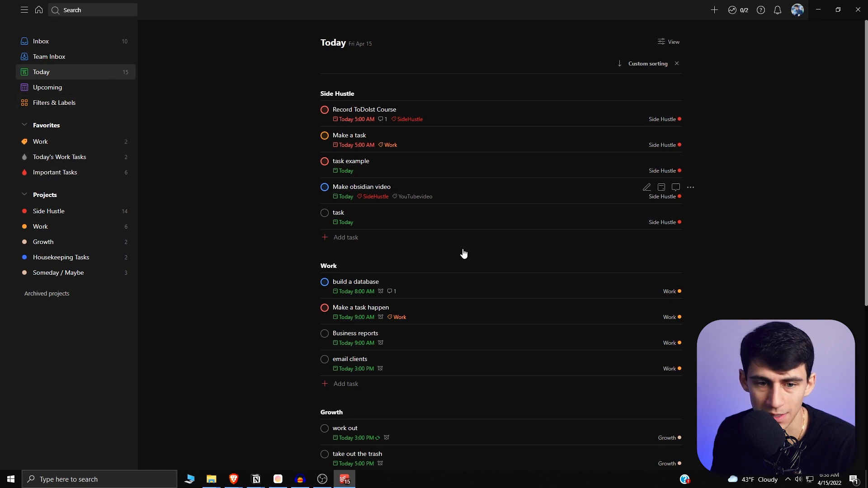
pyautogui.moveTo(575, 122)
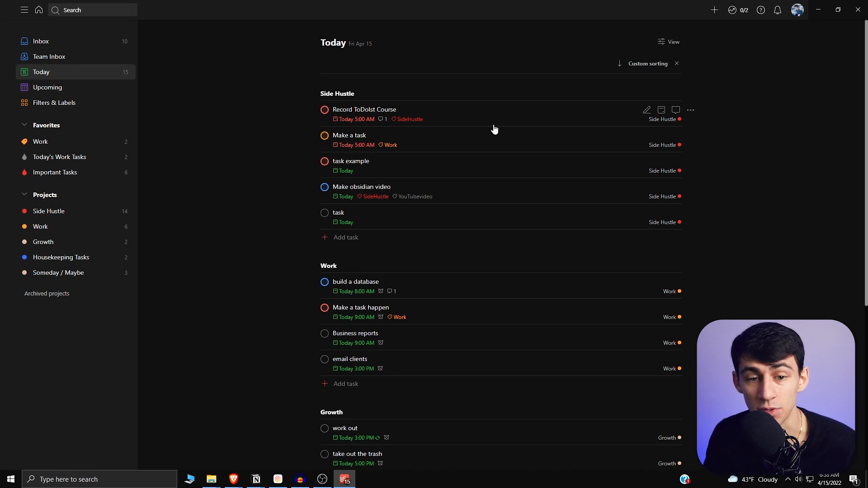
pyautogui.click(349, 135)
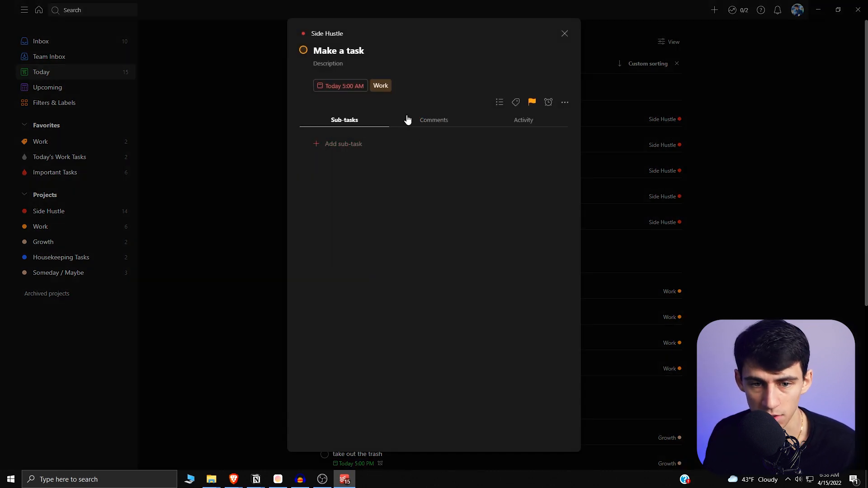
pyautogui.click(340, 86)
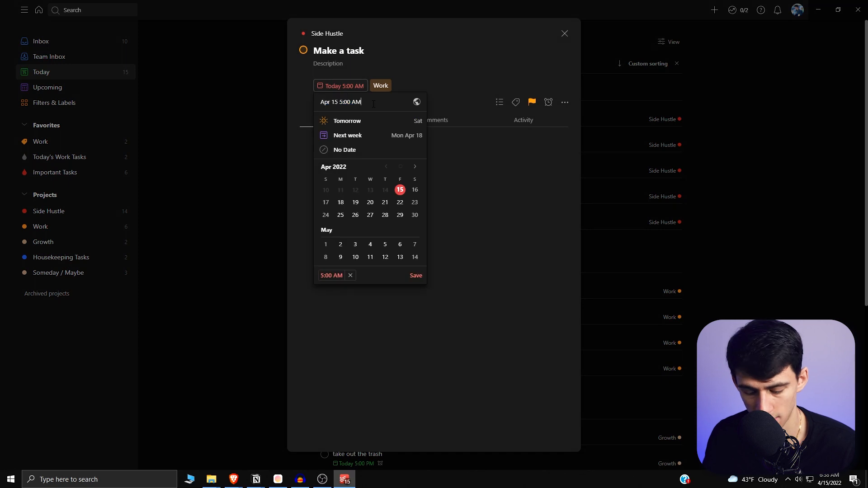
pyautogui.click(416, 275)
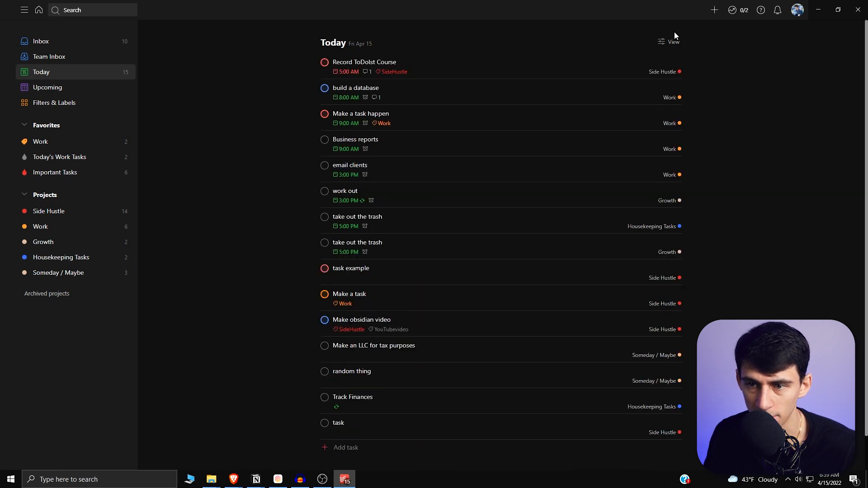
# Bring up the Today view's grouping and sorting options, all at defaults.
pyautogui.click(672, 42)
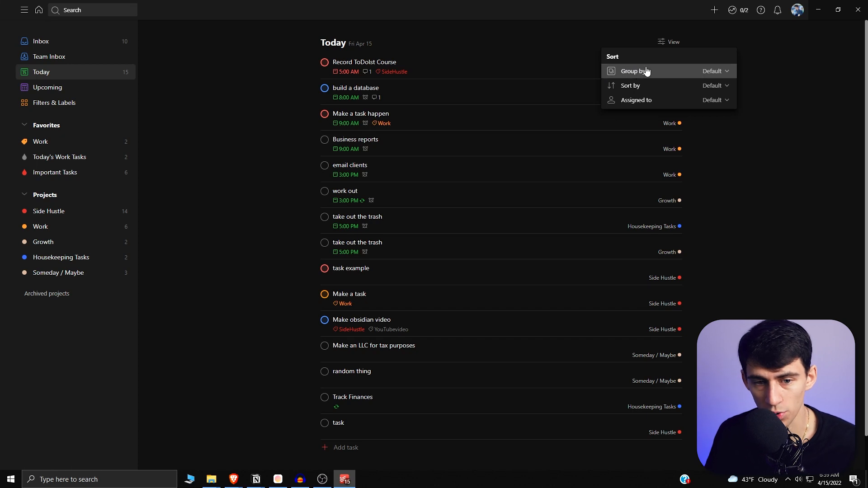
pyautogui.moveTo(727, 5)
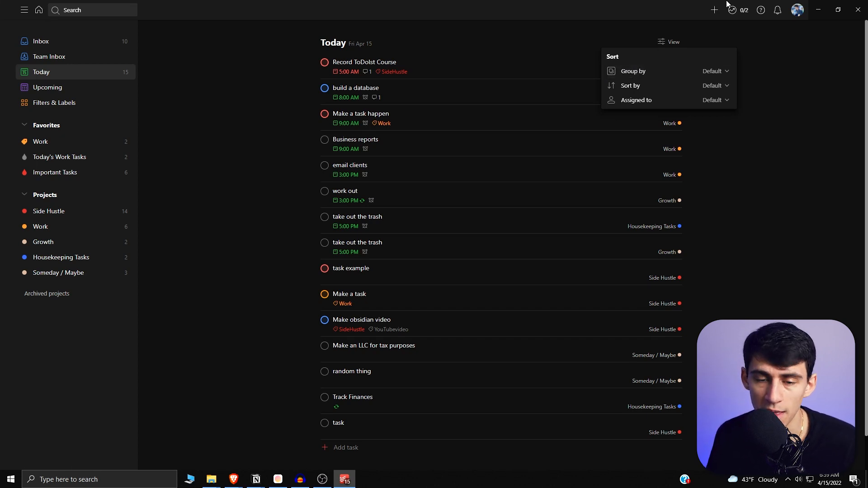
pyautogui.moveTo(123, 173)
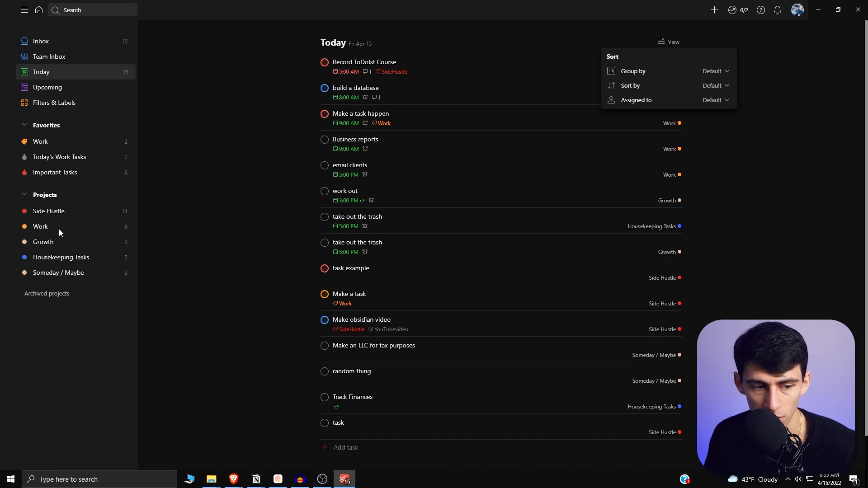
pyautogui.moveTo(9, 285)
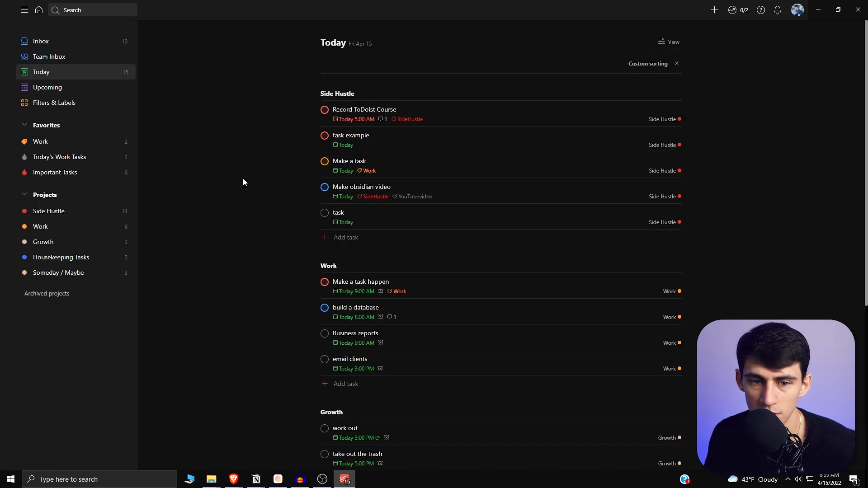
pyautogui.moveTo(459, 129)
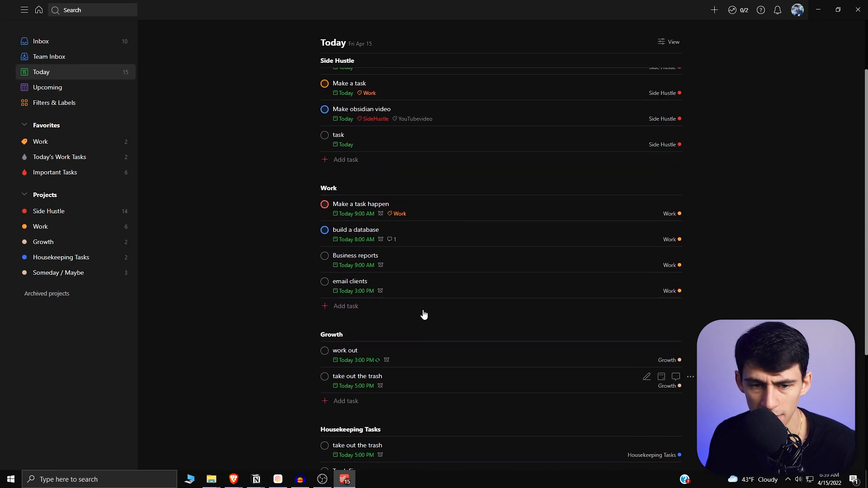
# Sort the Today tasks by due date within the project groups.
pyautogui.click(669, 41)
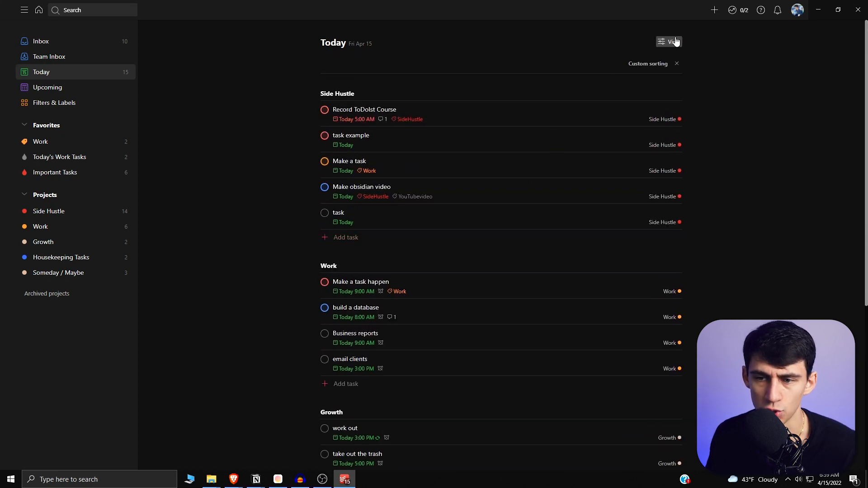
pyautogui.click(669, 42)
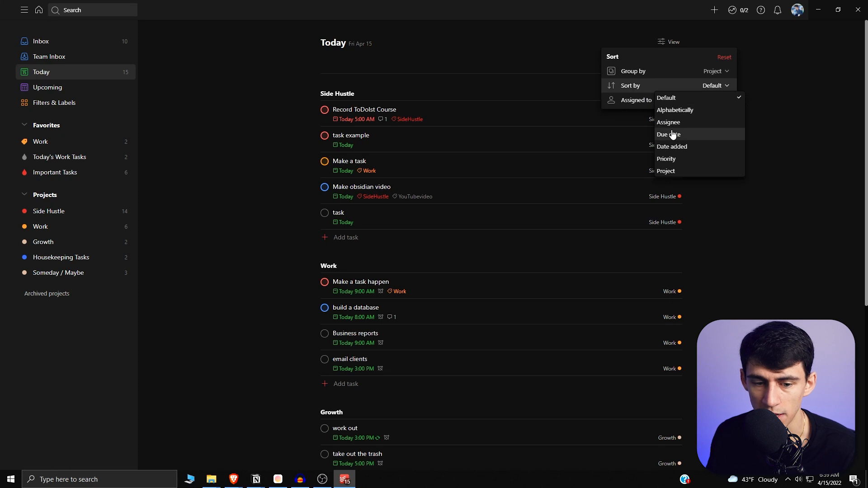
pyautogui.click(668, 134)
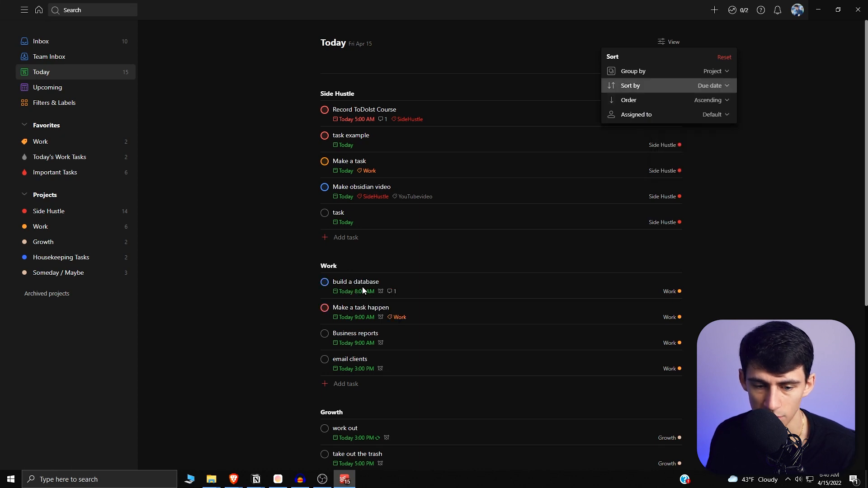
pyautogui.moveTo(691, 103)
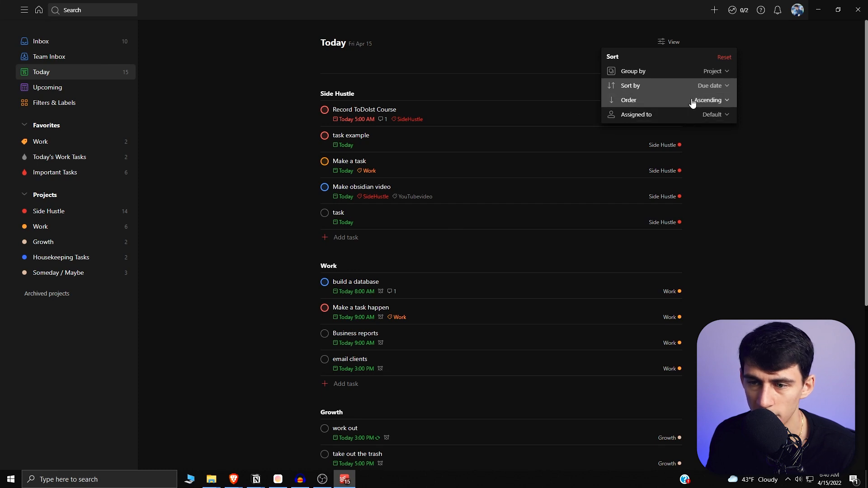
pyautogui.click(712, 85)
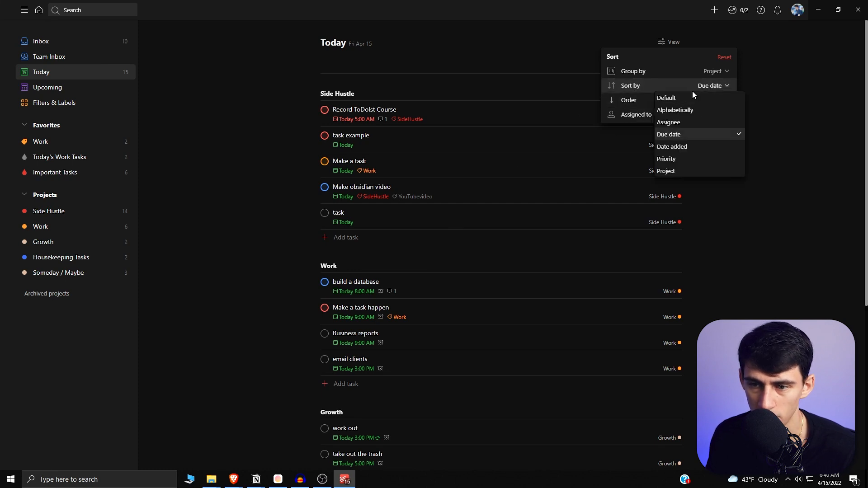
pyautogui.click(667, 159)
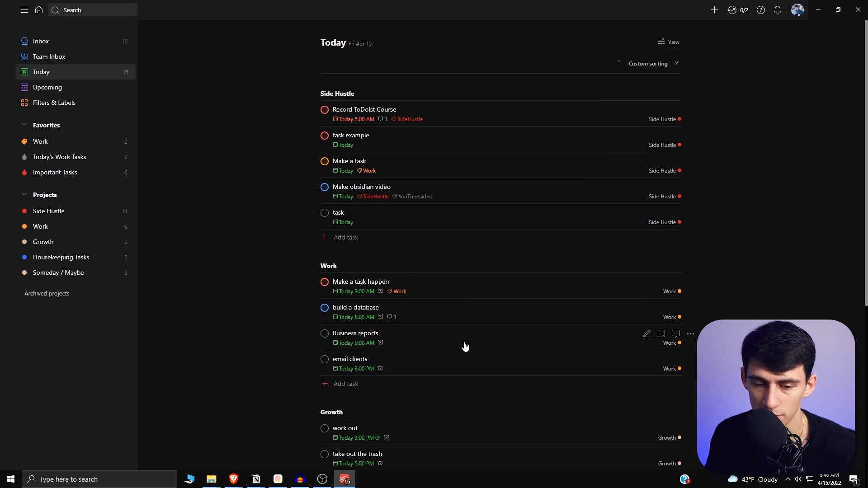
pyautogui.moveTo(329, 289)
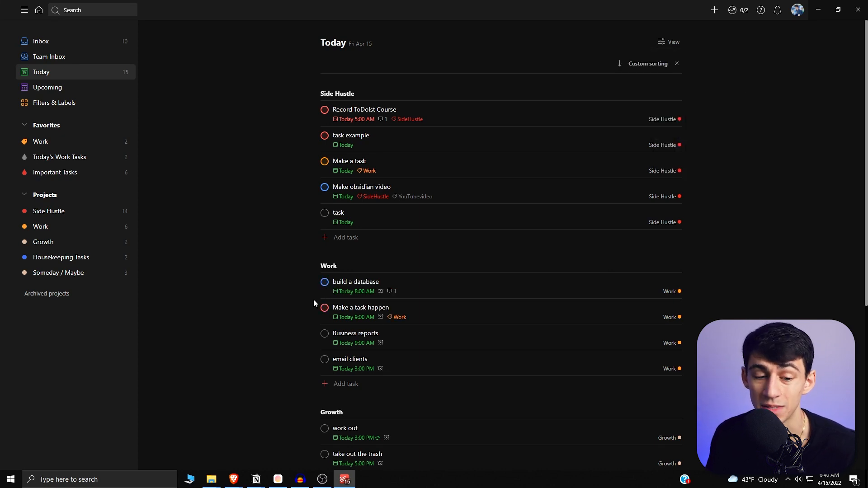
pyautogui.moveTo(360, 308)
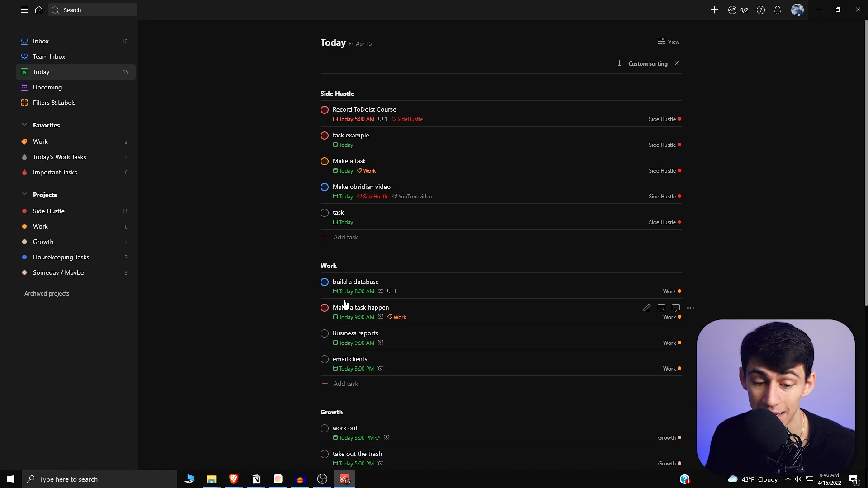
pyautogui.moveTo(266, 258)
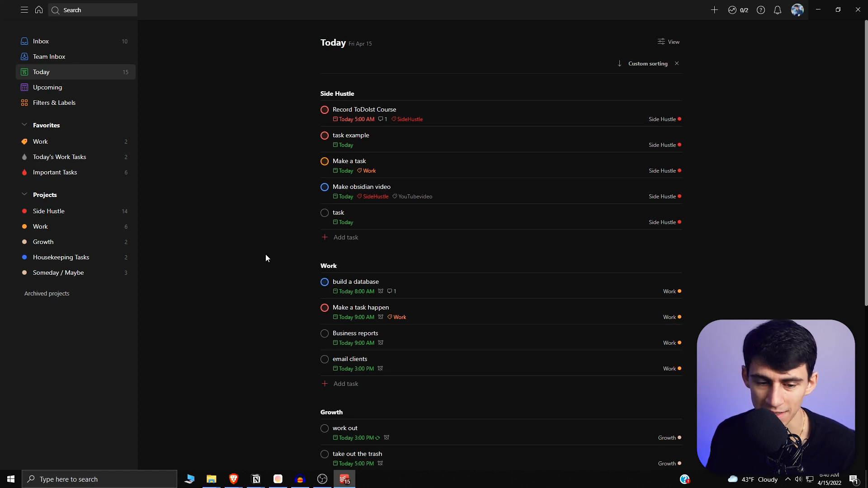
pyautogui.moveTo(253, 255)
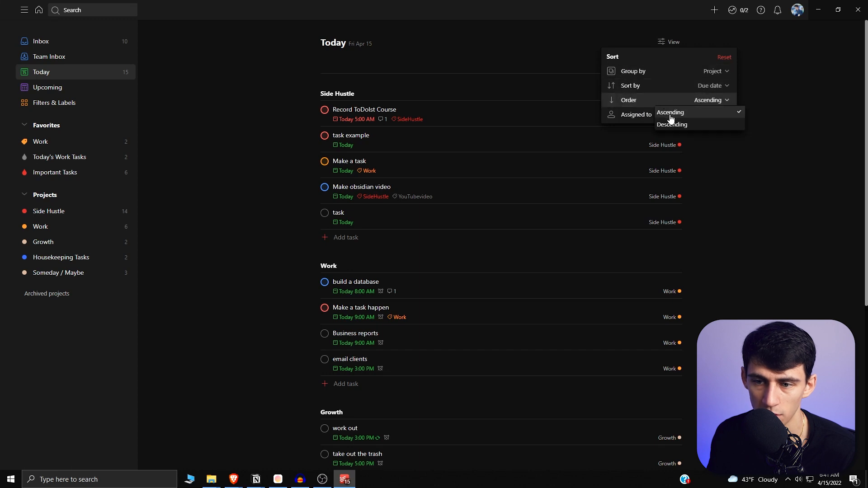
# Try descending due-date order on Today, then flip the sort direction back to ascending.
pyautogui.click(672, 124)
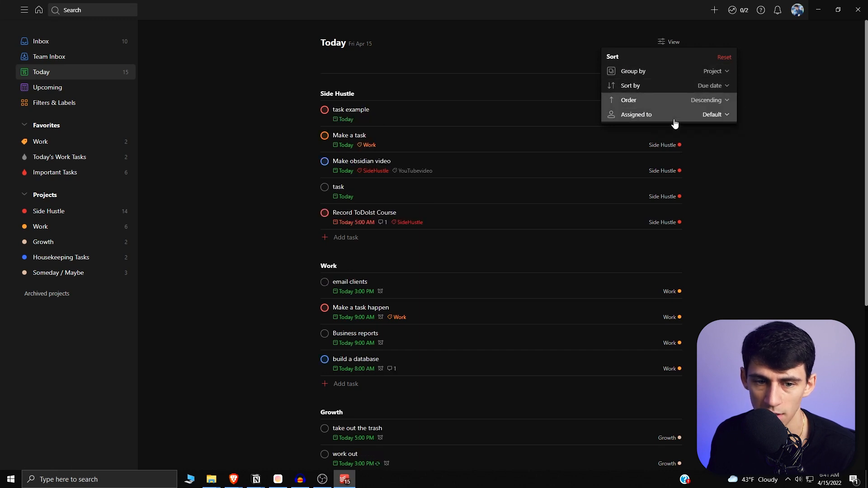
pyautogui.click(707, 100)
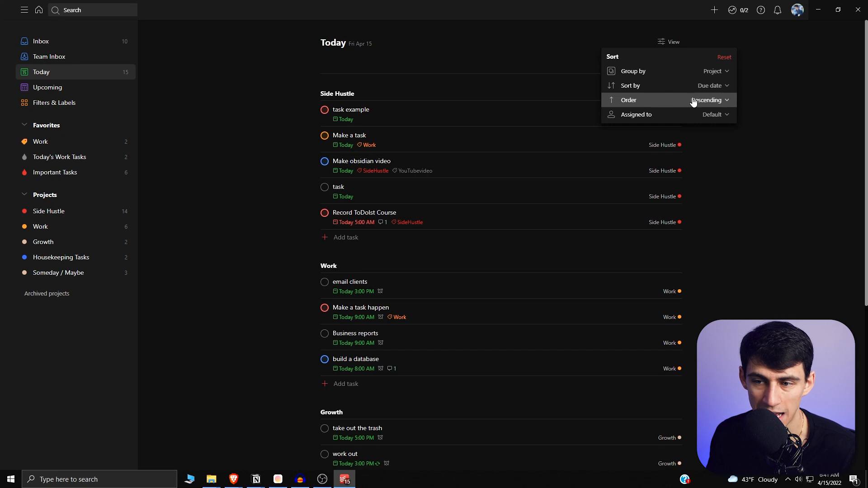
pyautogui.click(710, 101)
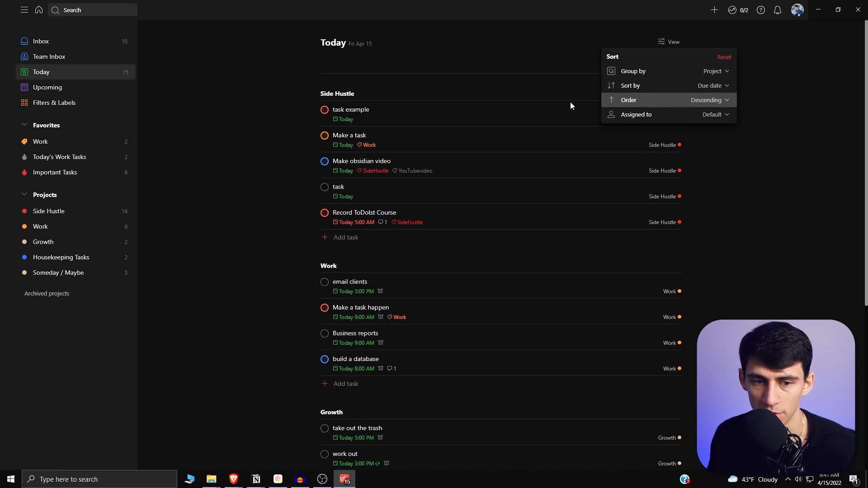
pyautogui.moveTo(341, 115)
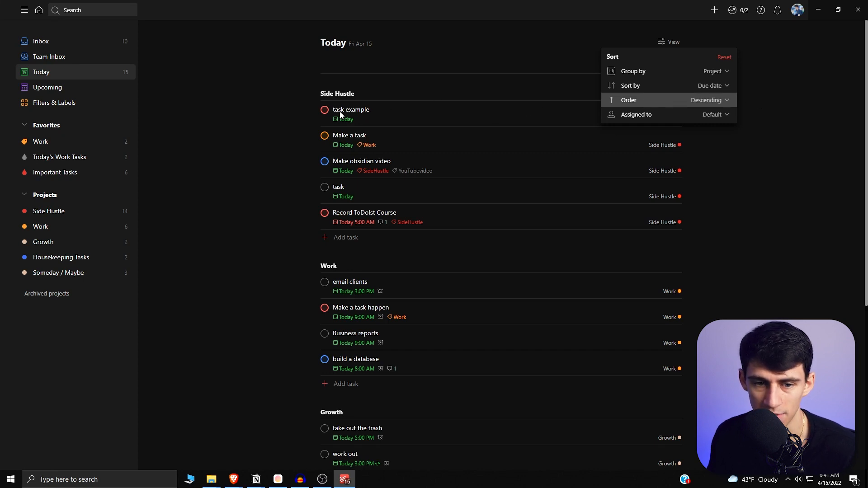
pyautogui.moveTo(710, 88)
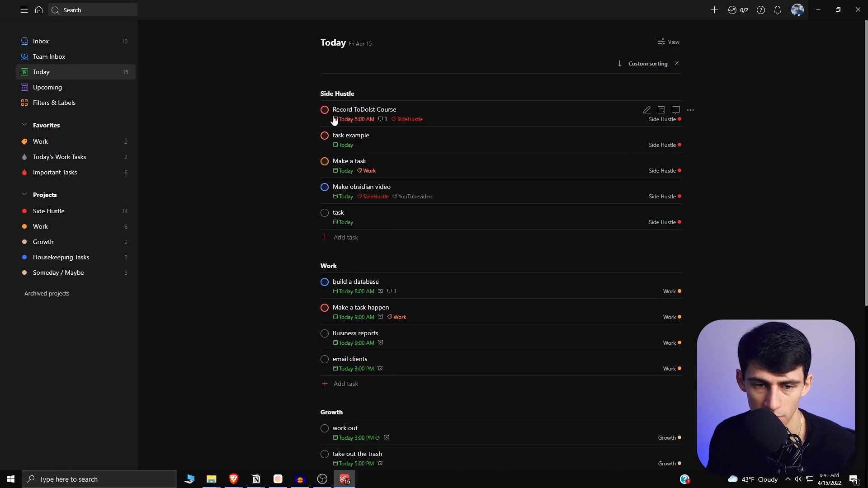
pyautogui.click(619, 63)
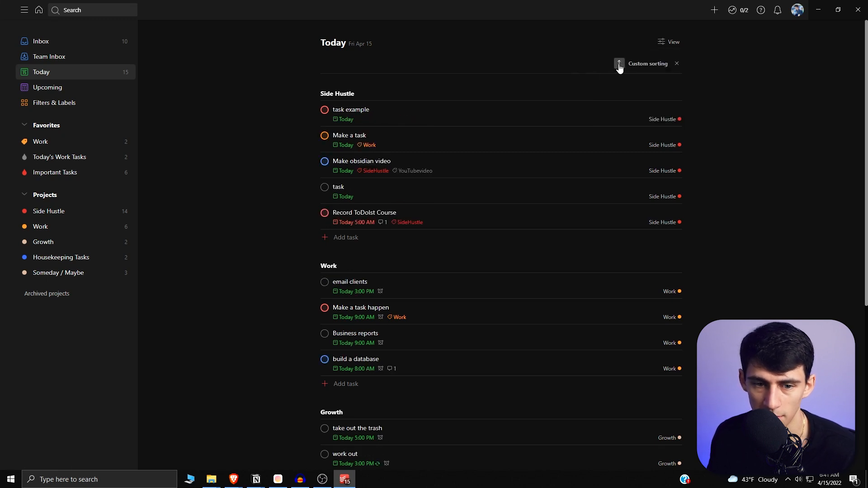
pyautogui.click(619, 64)
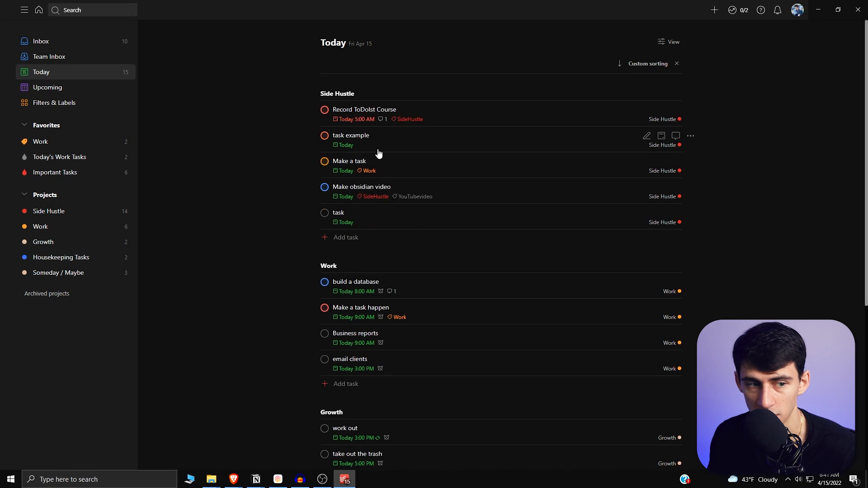
# Leave the view options and go to the Side Hustle project.
pyautogui.click(669, 42)
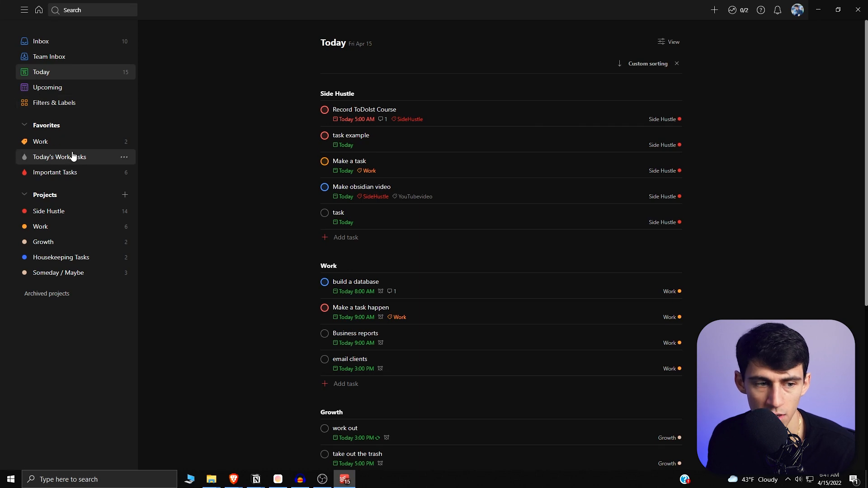
pyautogui.click(47, 211)
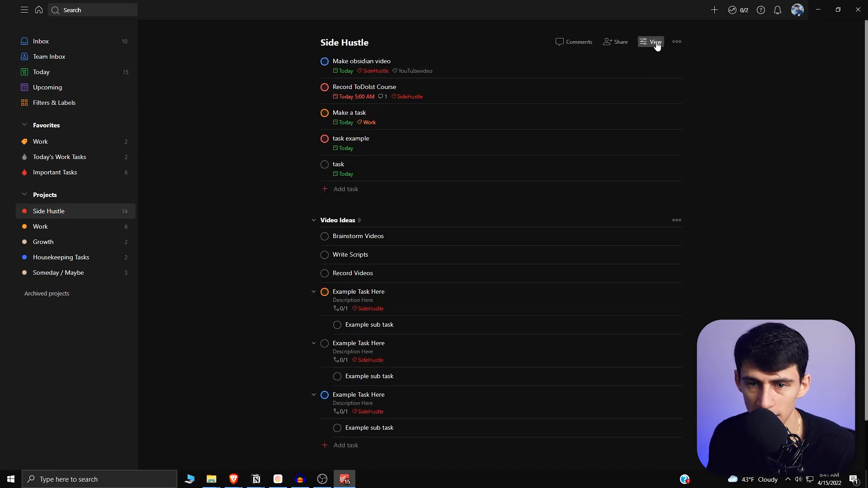
pyautogui.click(654, 42)
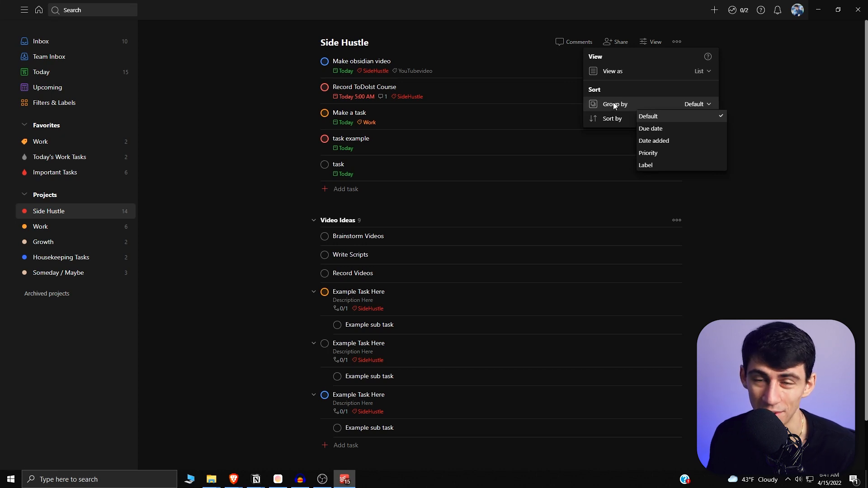
pyautogui.moveTo(655, 156)
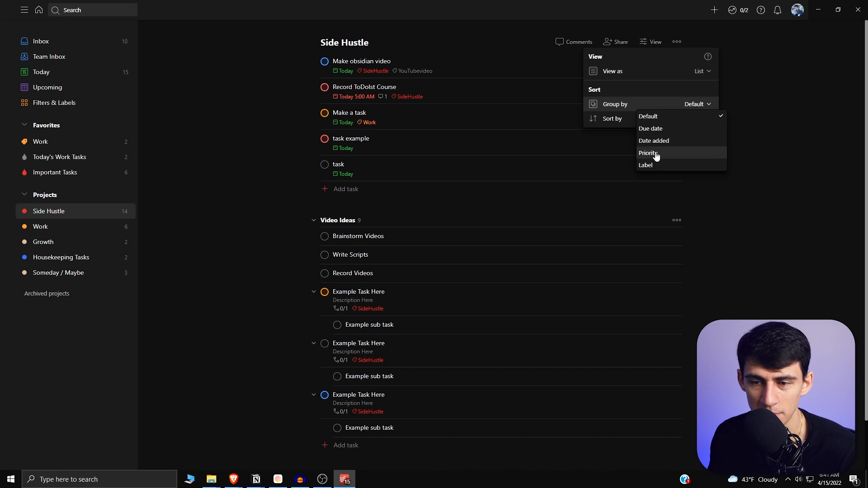
pyautogui.moveTo(647, 117)
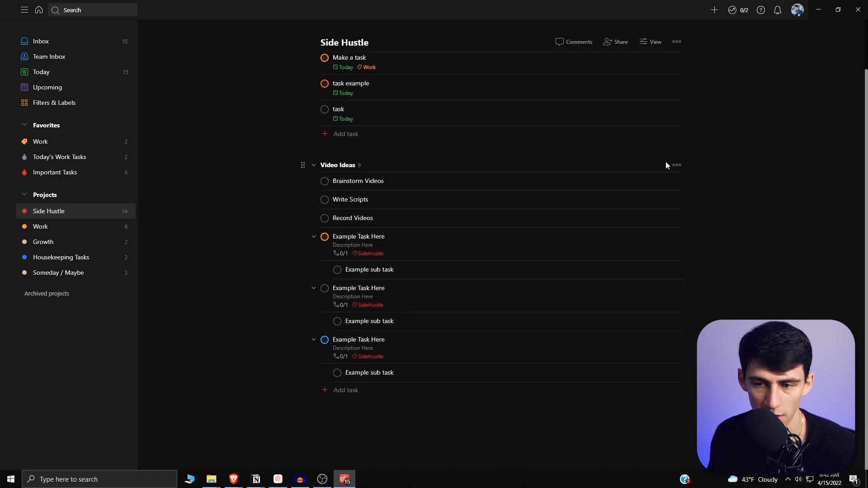
# Duplicate the Video Ideas section, show Side Hustle as a board with Shift+V, then go to Today's Work Tasks.
pyautogui.click(677, 165)
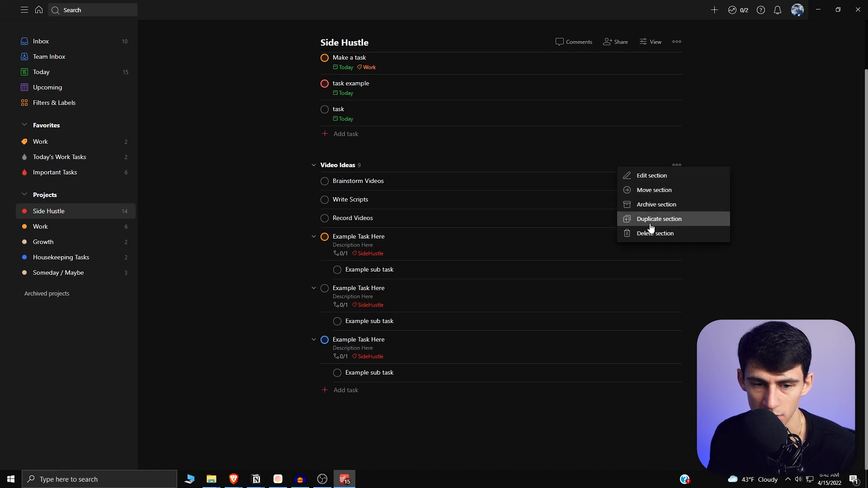
pyautogui.click(659, 219)
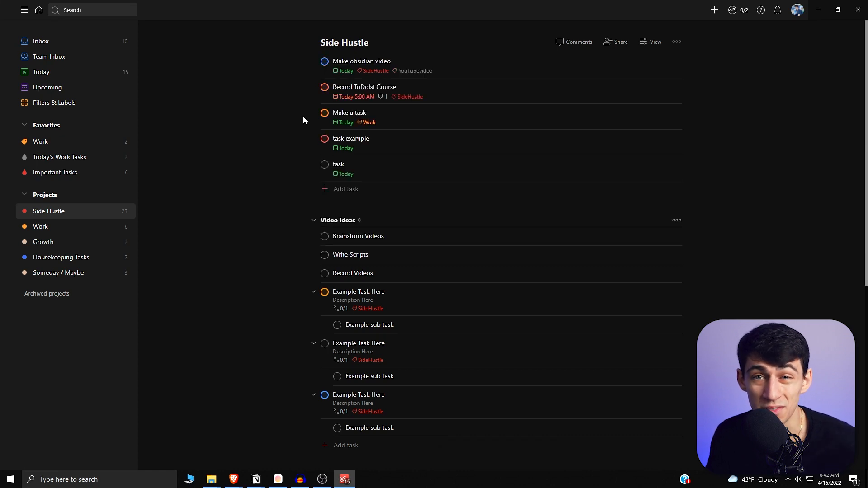
pyautogui.press('shift+v')
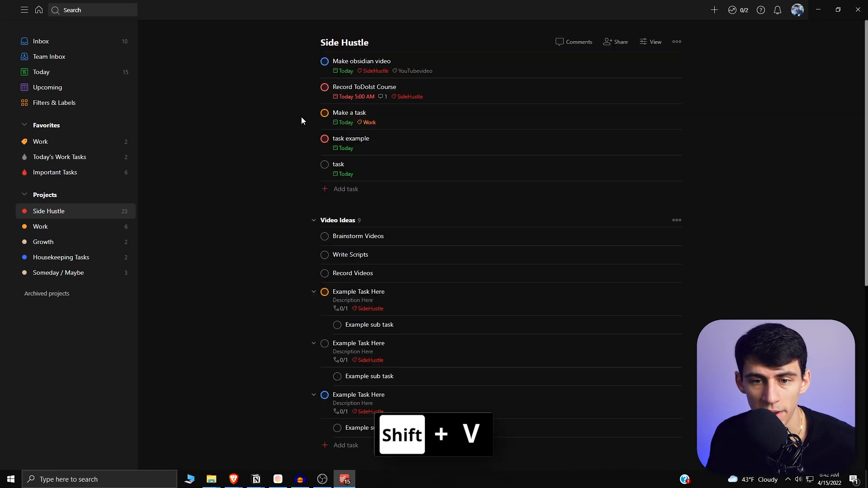
pyautogui.press('shift+v')
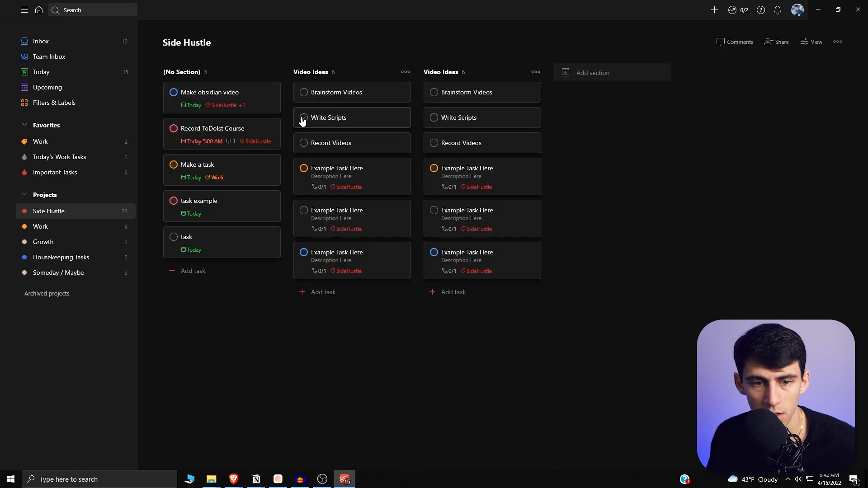
pyautogui.click(60, 158)
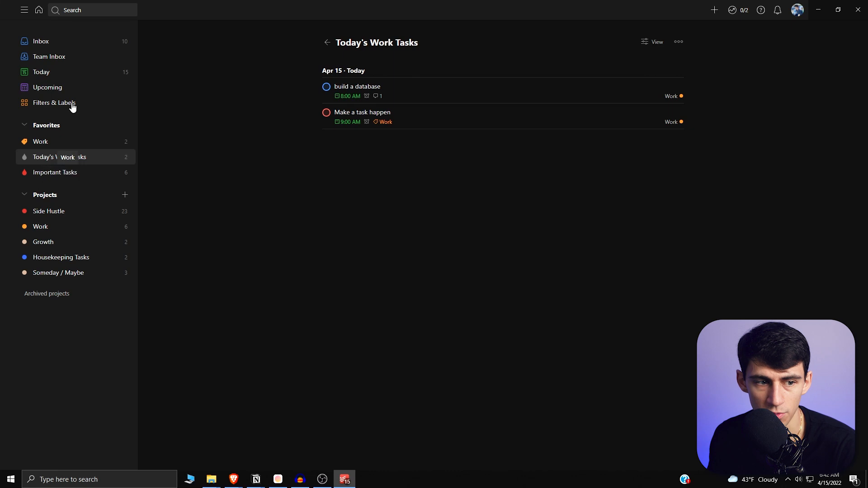
# From Filters & Labels, open Important Tasks and cancel its filter editor to show its task list.
pyautogui.click(53, 105)
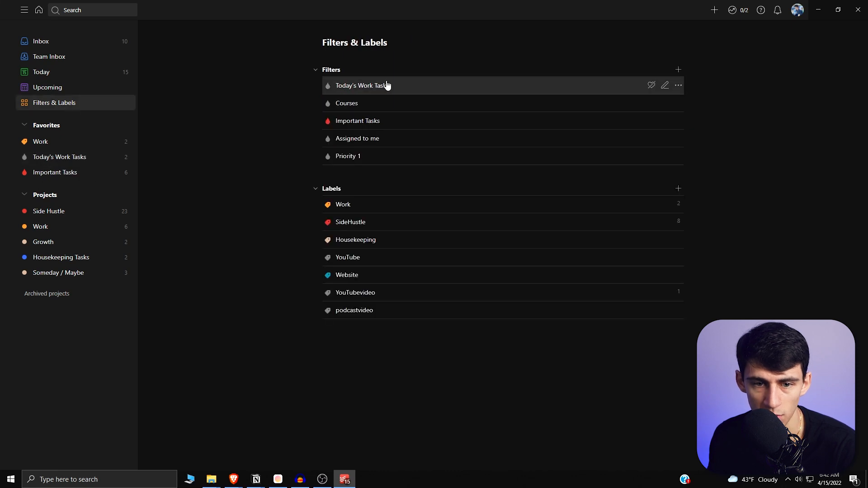
pyautogui.moveTo(380, 124)
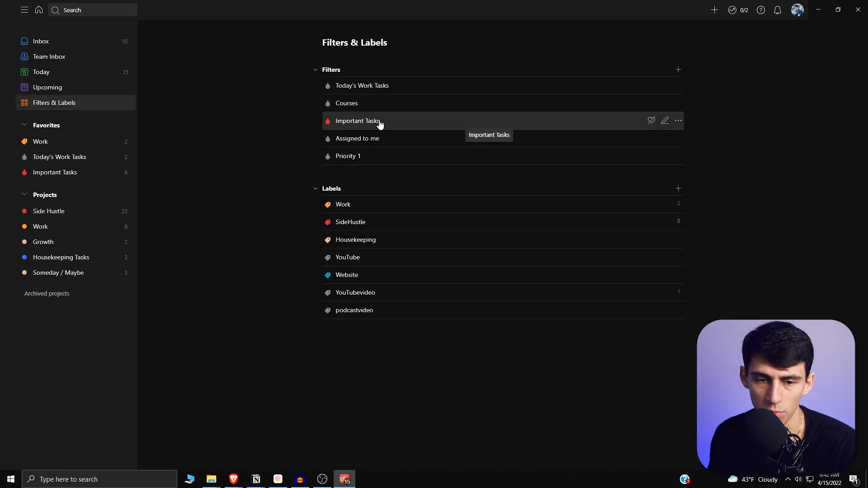
pyautogui.click(665, 120)
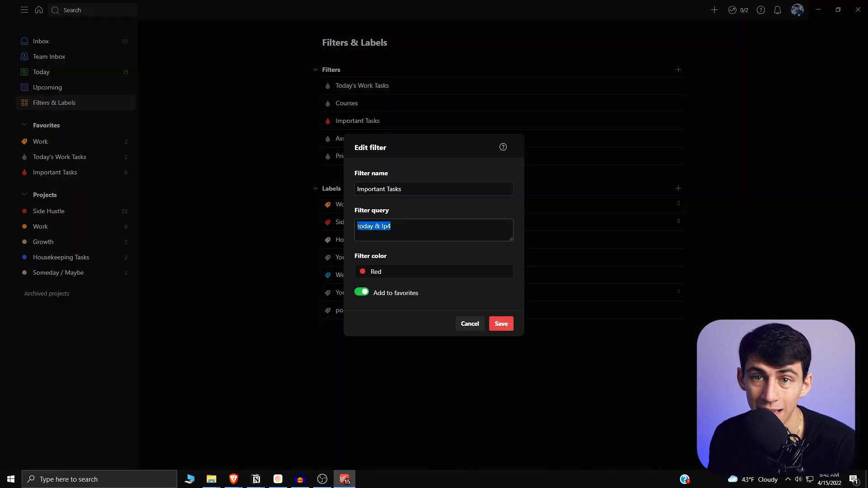
pyautogui.moveTo(447, 266)
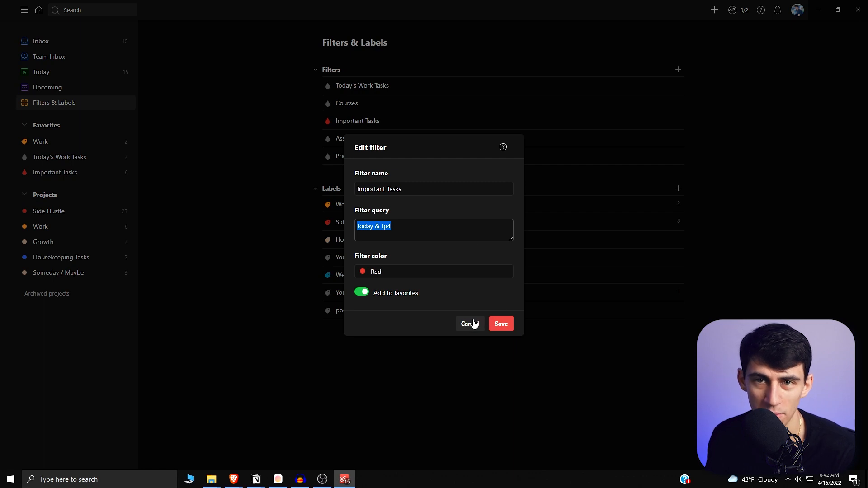
pyautogui.click(469, 324)
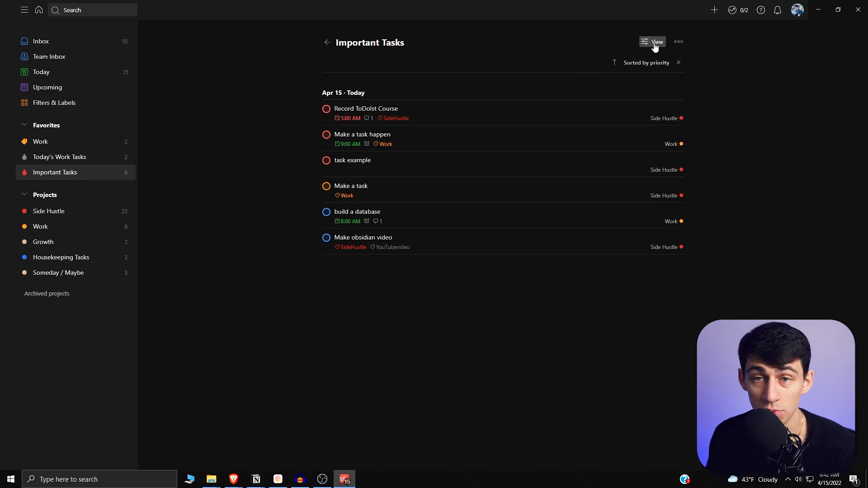
pyautogui.moveTo(705, 53)
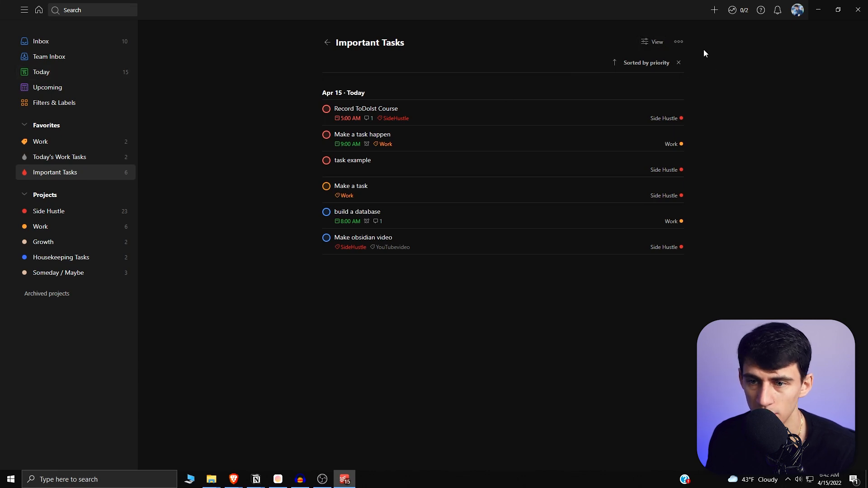
# Group Important Tasks by project, reverse the priority order, then view Record ToDoIst Course's details.
pyautogui.click(656, 41)
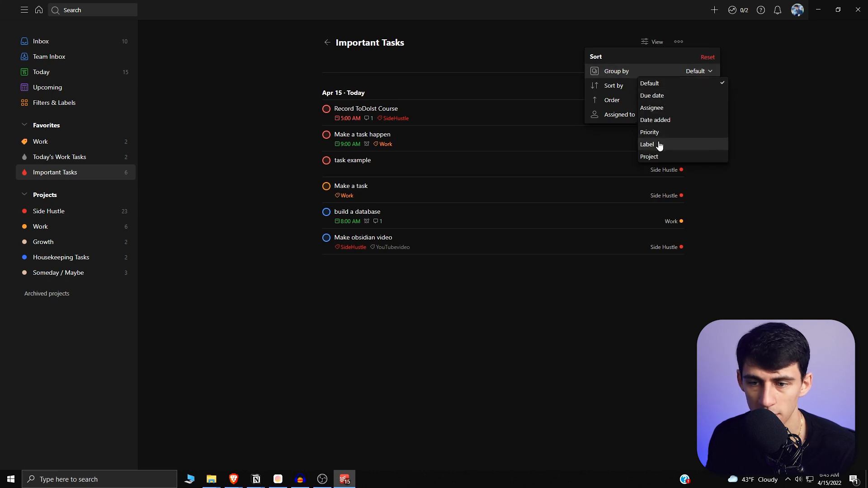
pyautogui.click(649, 156)
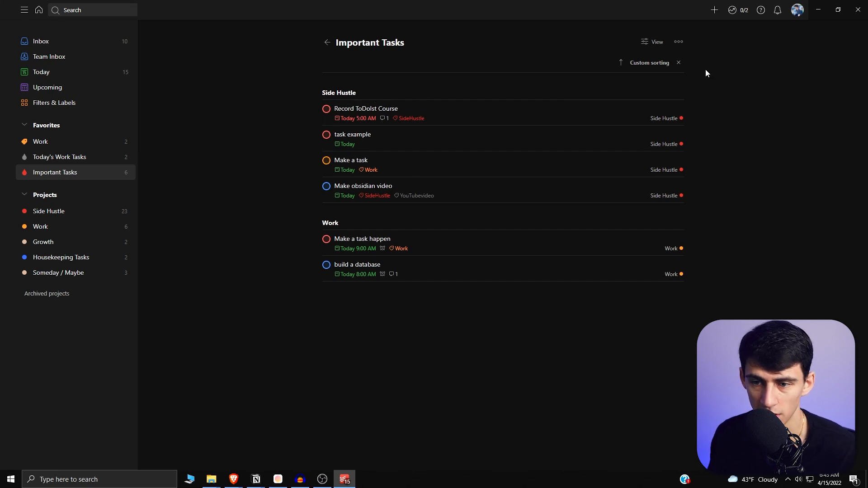
pyautogui.moveTo(663, 100)
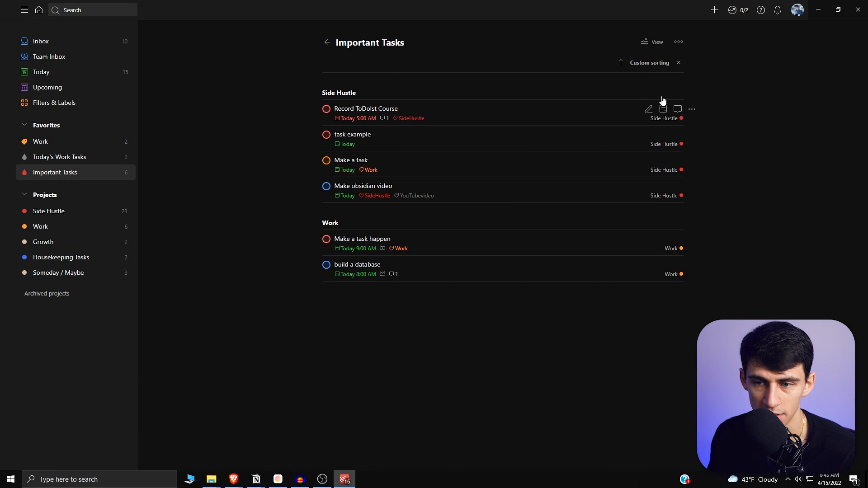
pyautogui.click(677, 42)
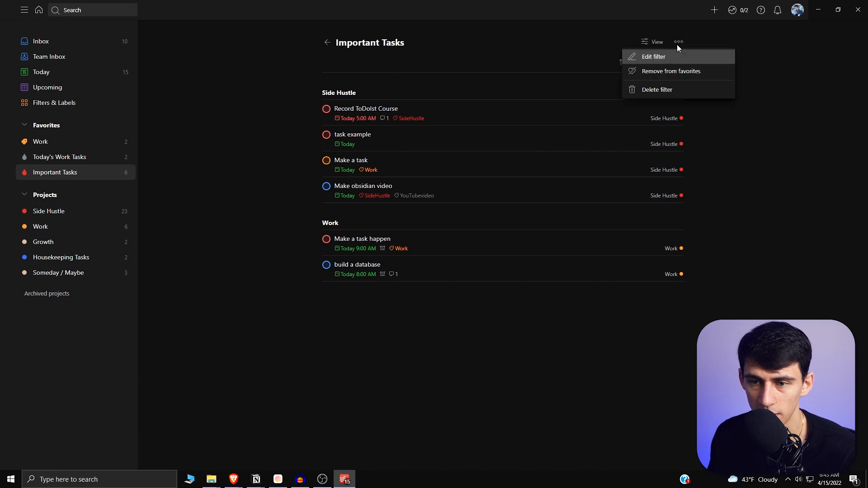
pyautogui.click(653, 42)
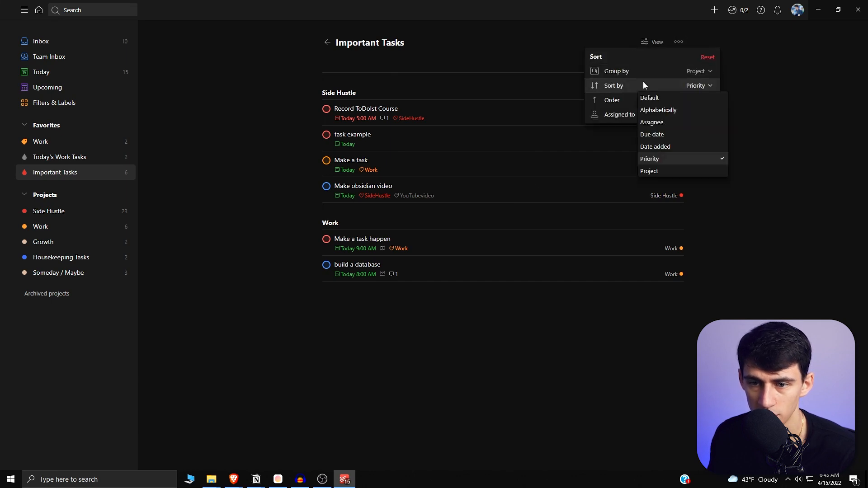
pyautogui.click(652, 134)
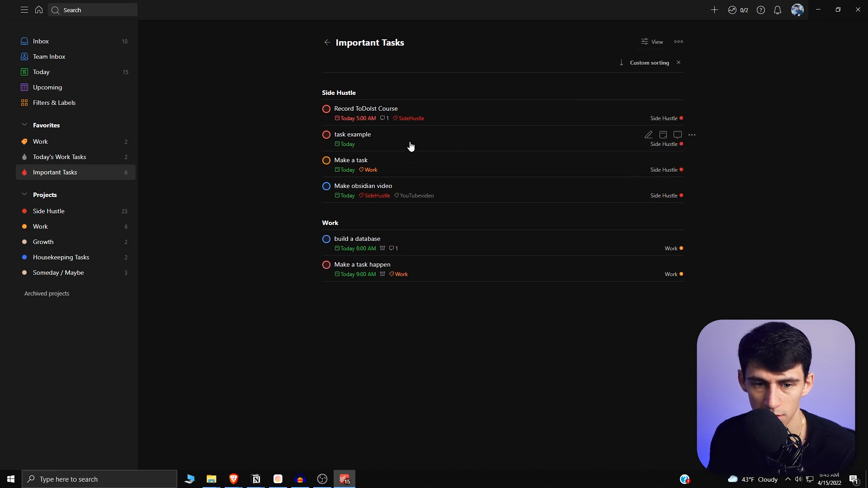
pyautogui.moveTo(370, 118)
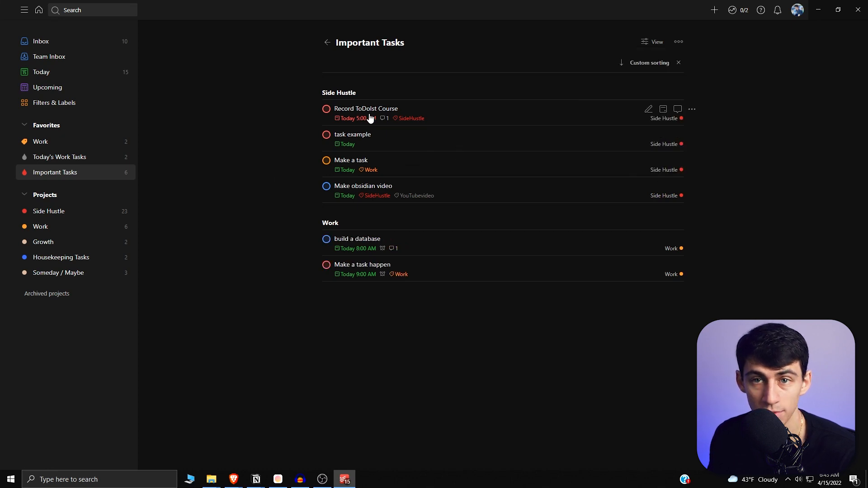
pyautogui.moveTo(369, 145)
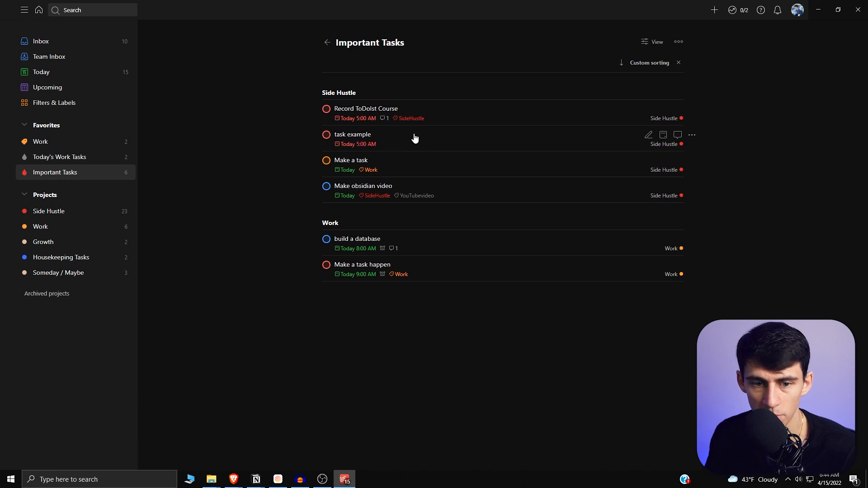
pyautogui.click(365, 108)
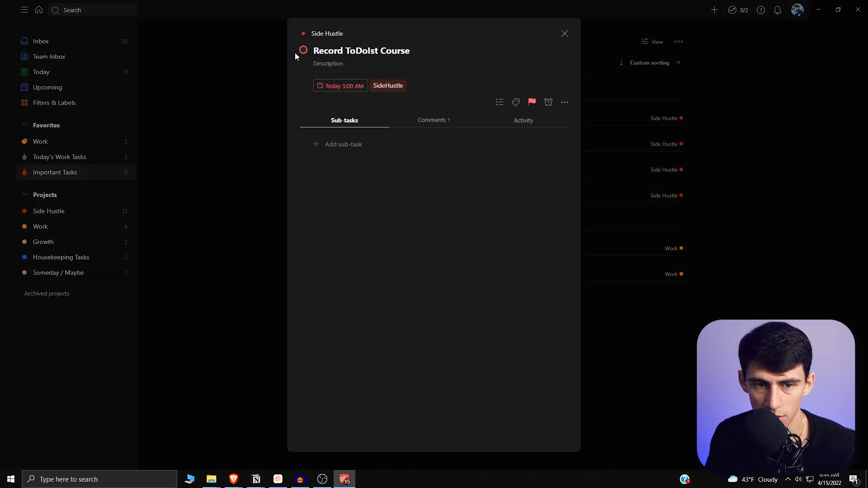
# Edit Record ToDoIst Course's details, close it, then show the Work label's task list.
pyautogui.click(360, 51)
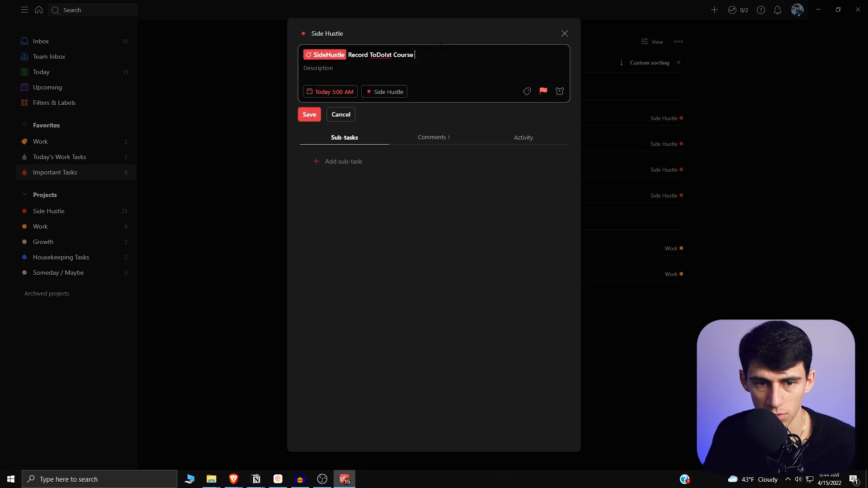
pyautogui.click(309, 115)
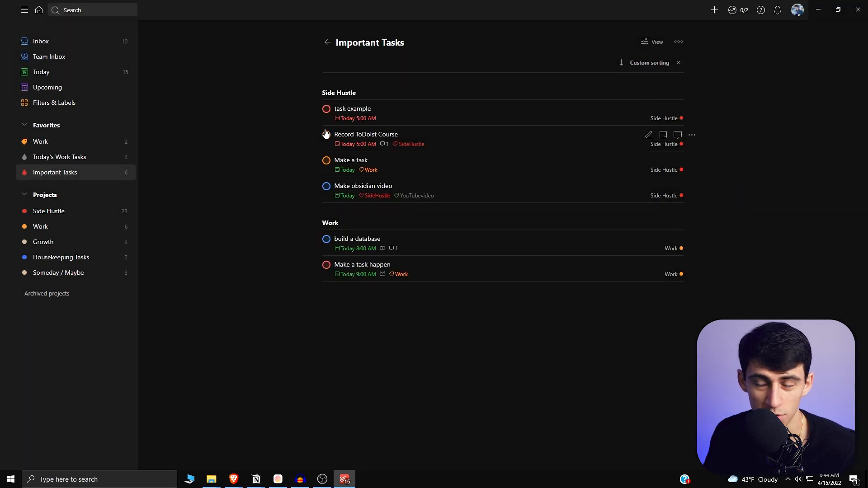
pyautogui.moveTo(312, 143)
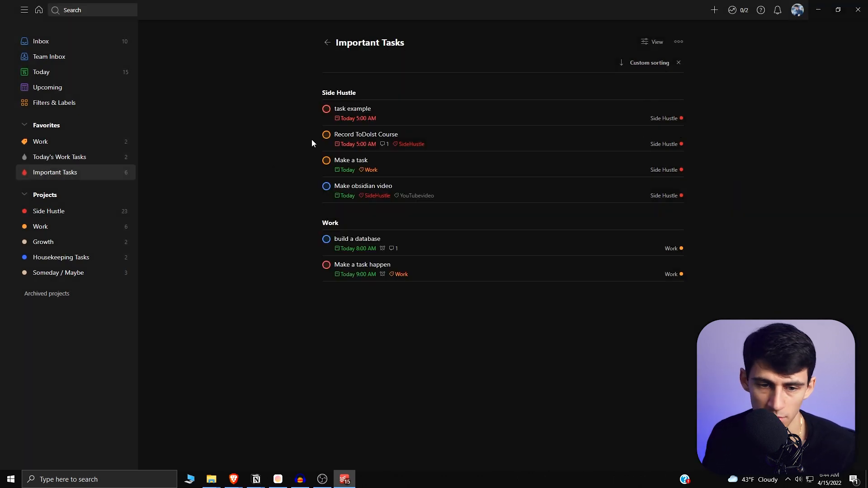
pyautogui.moveTo(364, 119)
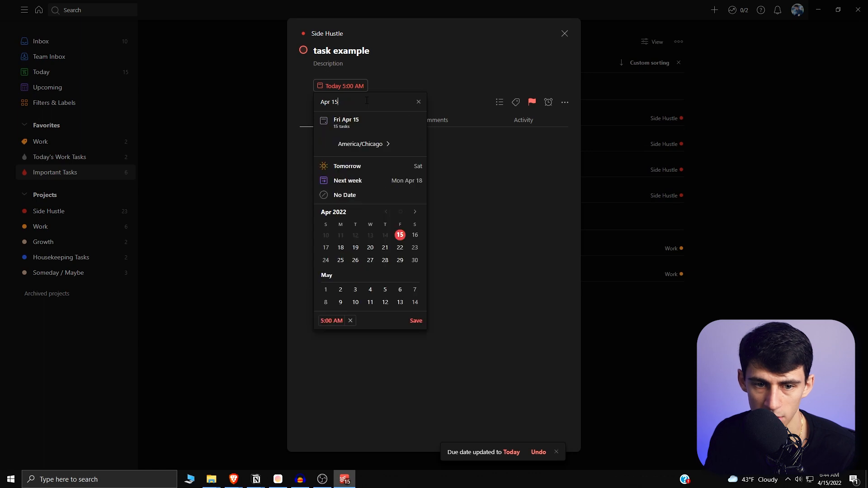
pyautogui.click(41, 142)
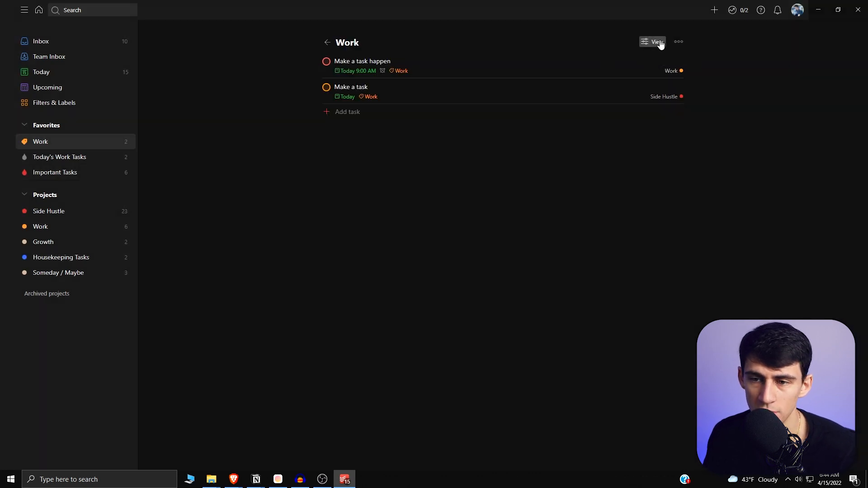
pyautogui.click(652, 42)
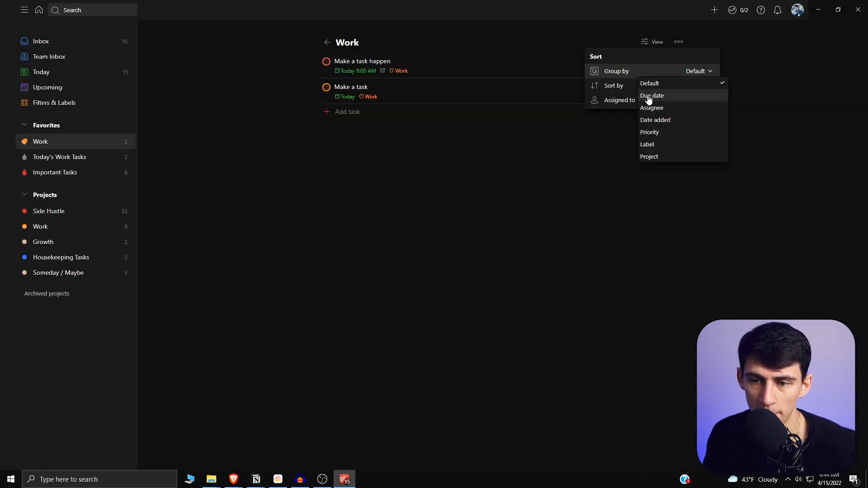
pyautogui.moveTo(655, 119)
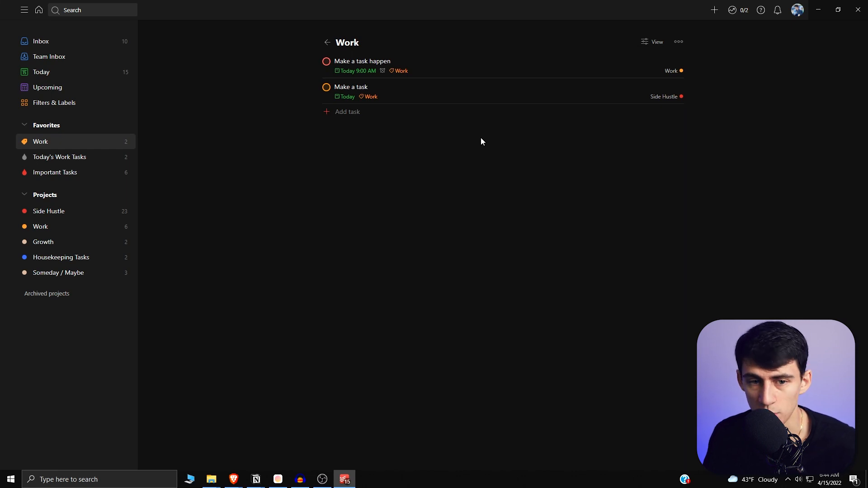
pyautogui.moveTo(474, 134)
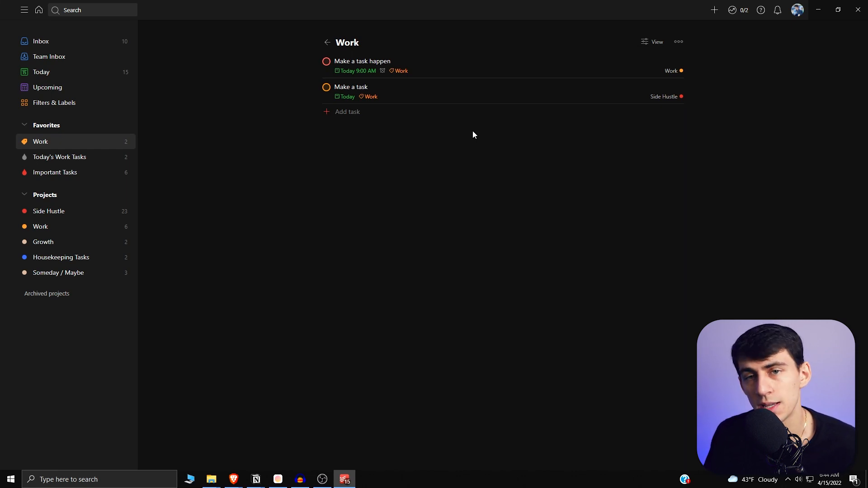
pyautogui.moveTo(475, 145)
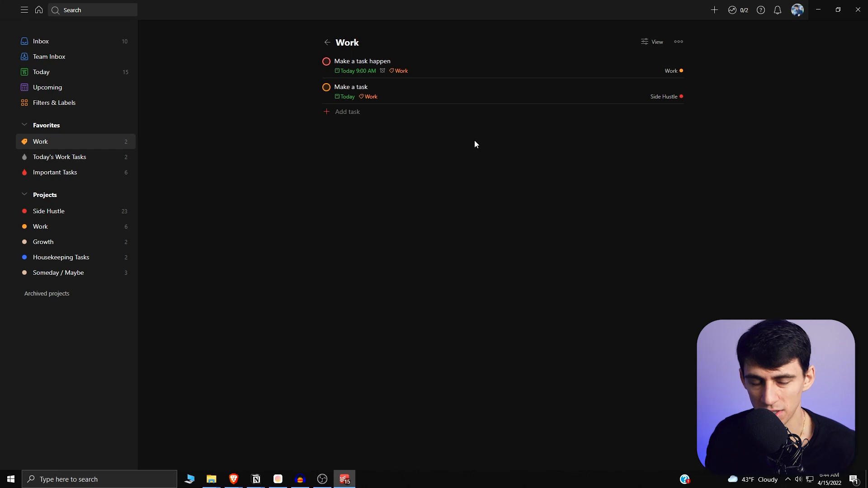
pyautogui.moveTo(492, 128)
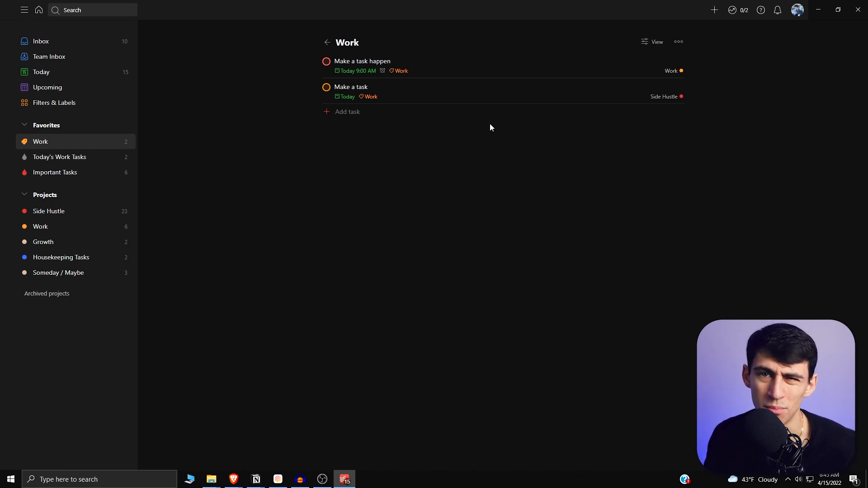
pyautogui.moveTo(472, 133)
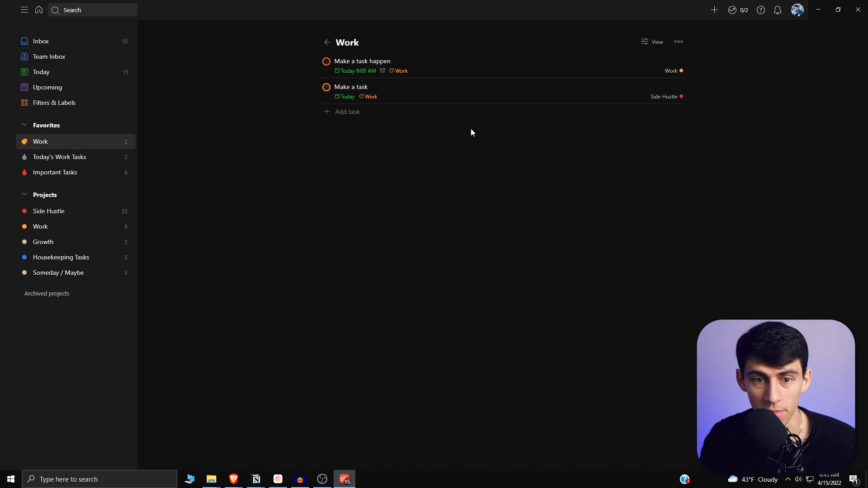